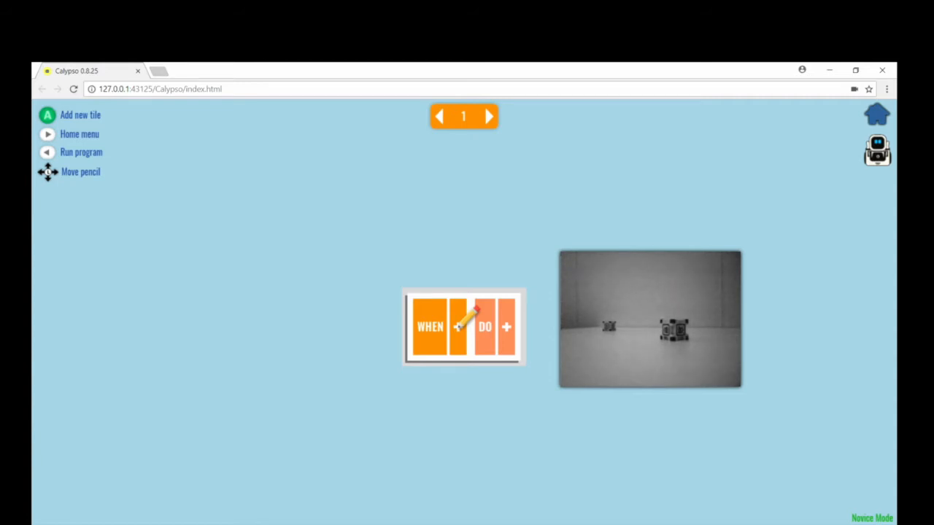
Give the first rule a DO of move wander.
left_click(876, 115)
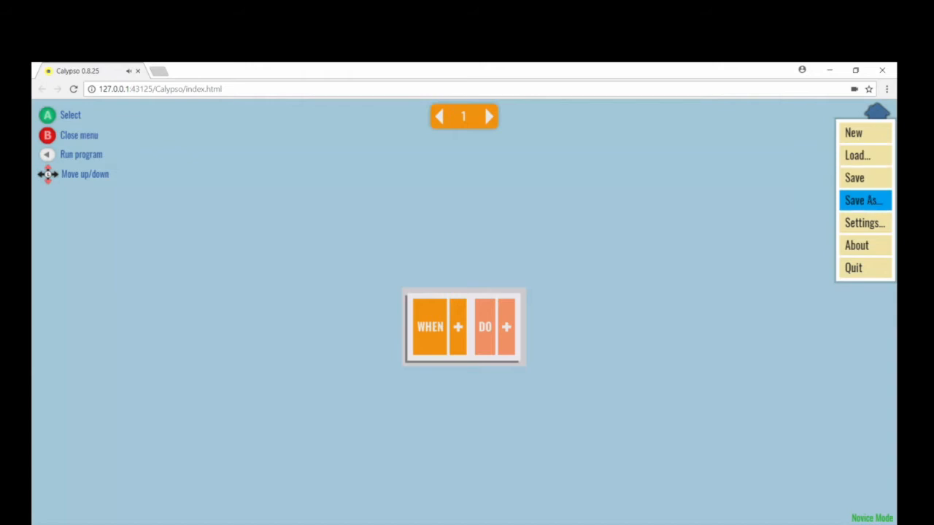
left_click(864, 222)
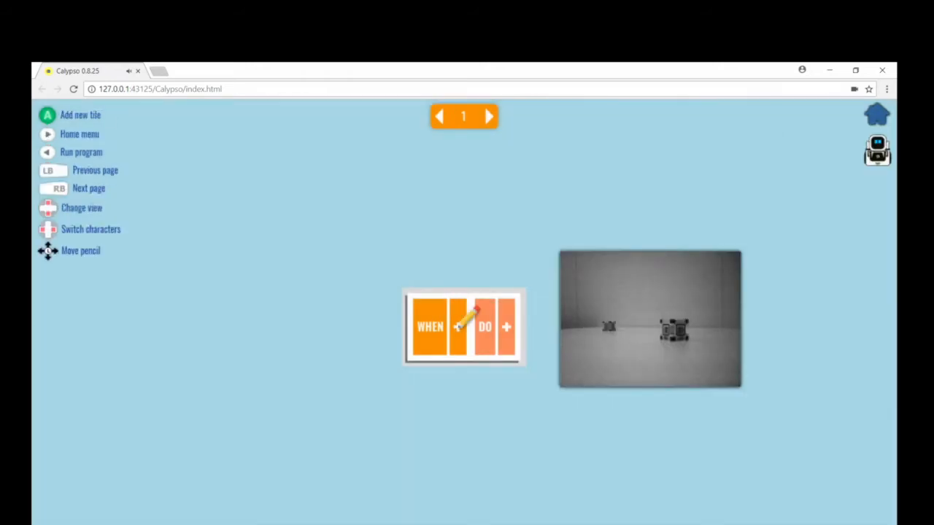
left_click(488, 116)
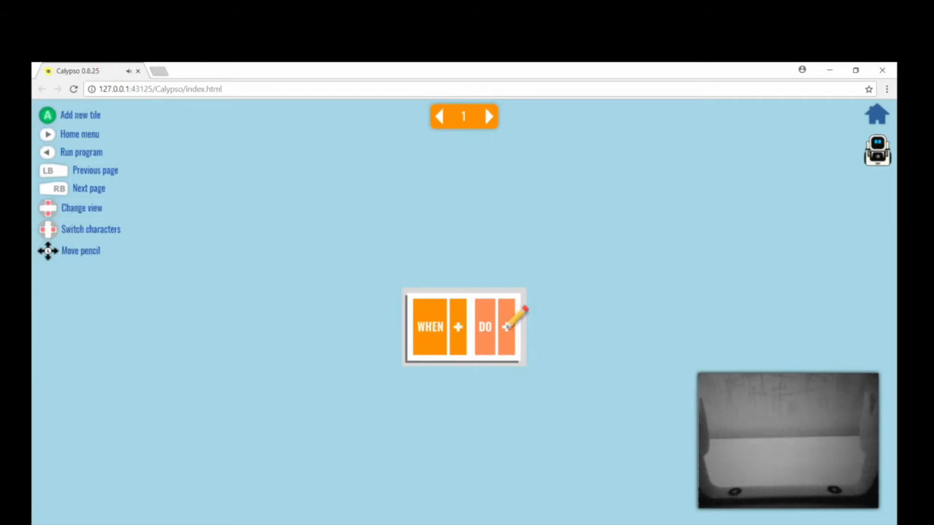
left_click(485, 326)
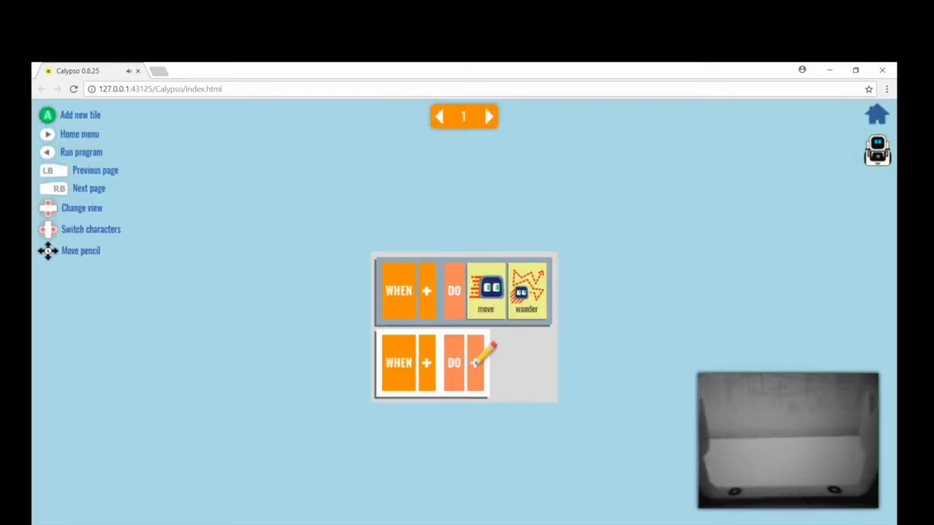
Set the second rule's WHEN to hear the phrase 'time to e…'.
left_click(483, 362)
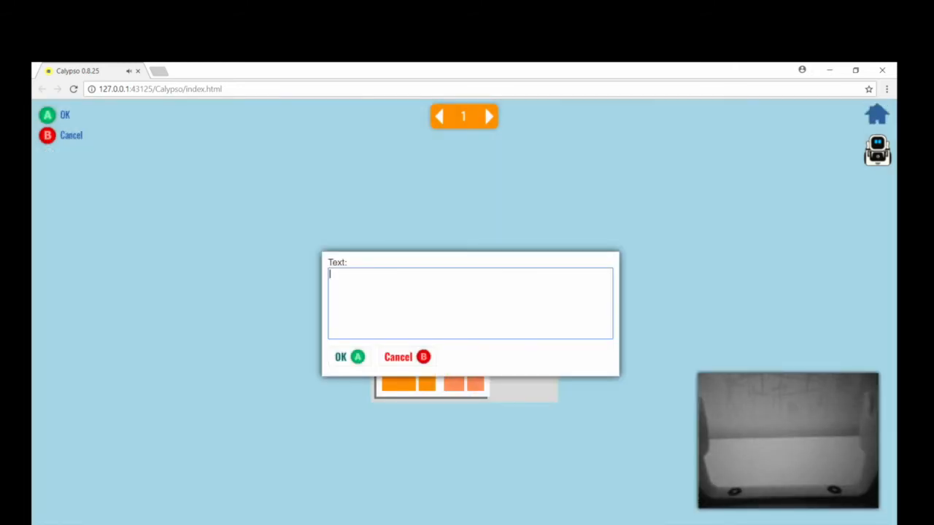
type("time to e")
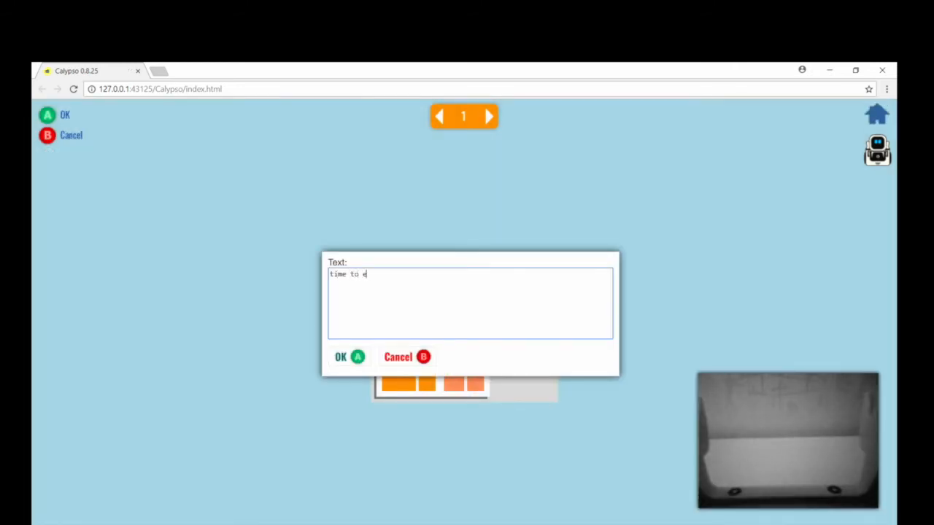
left_click(341, 357)
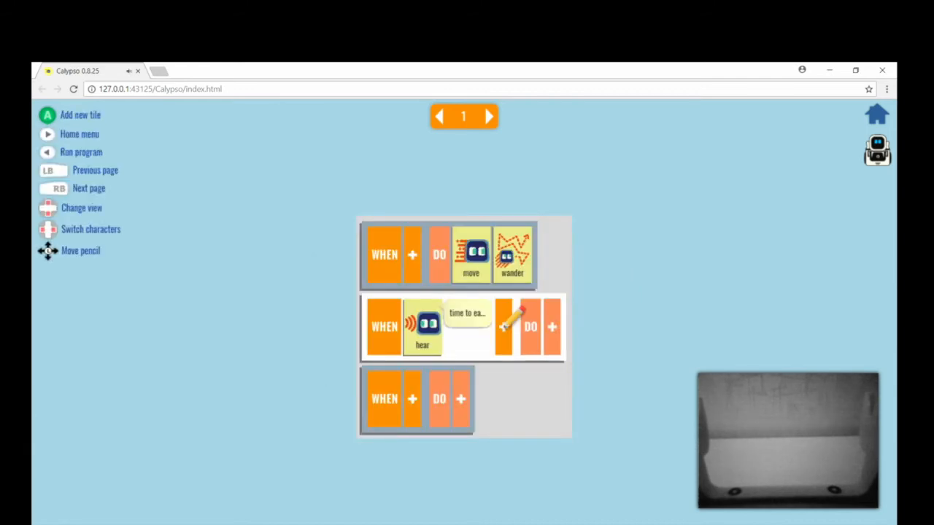
Build page 2's WHEN not see cube DO turn wander rule and a WHEN see cube rule.
left_click(552, 326)
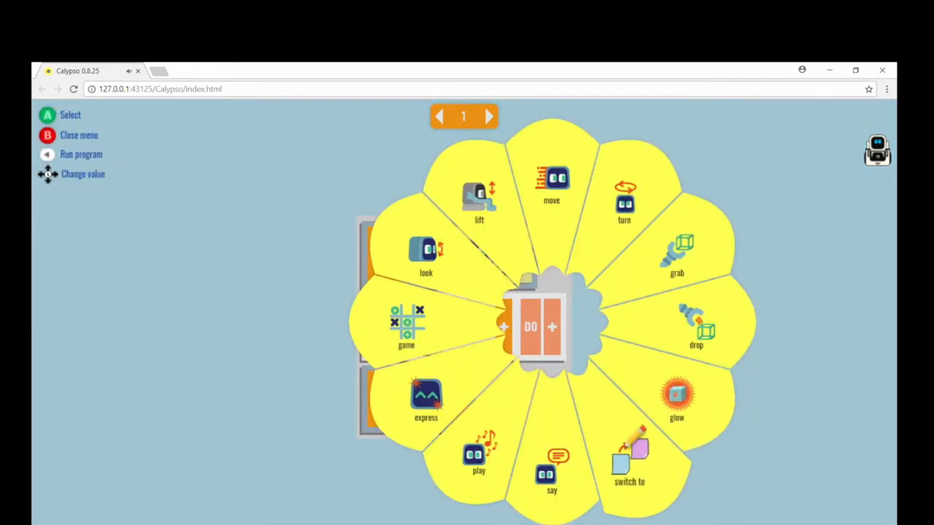
left_click(46, 135)
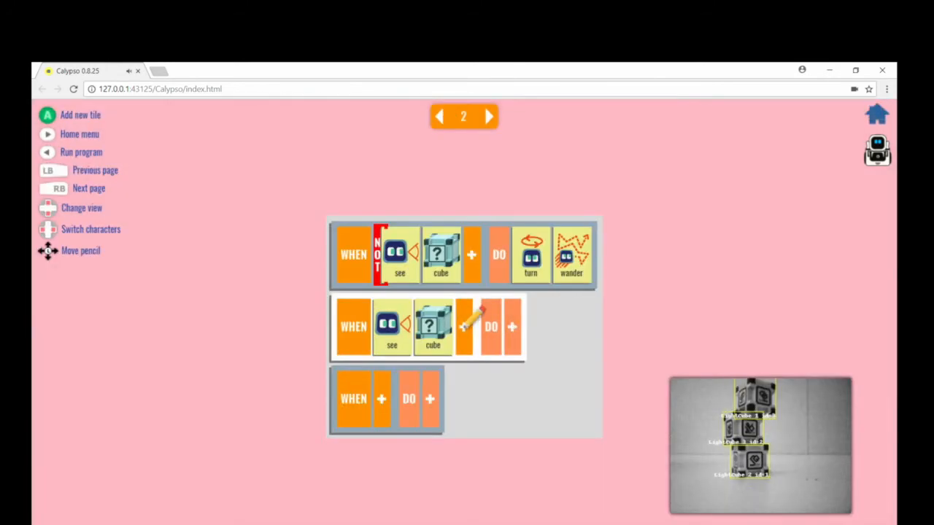
left_click(490, 326)
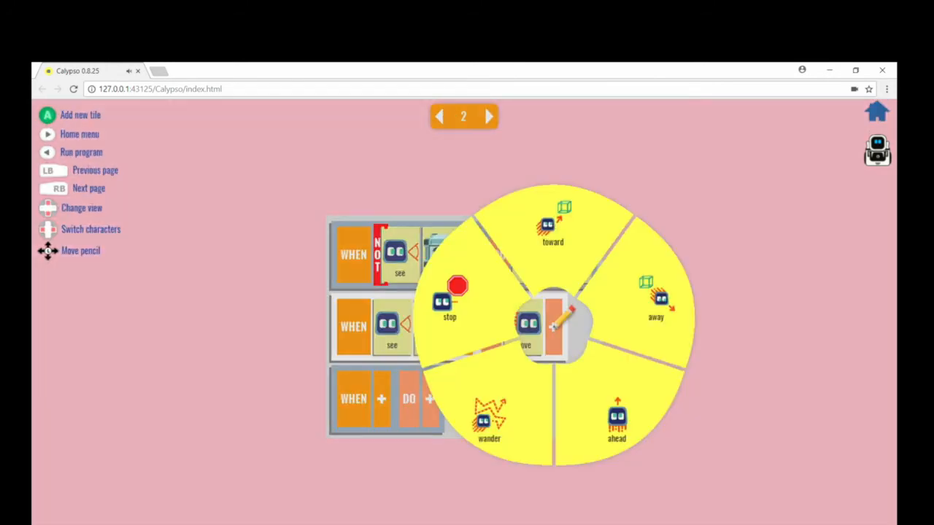